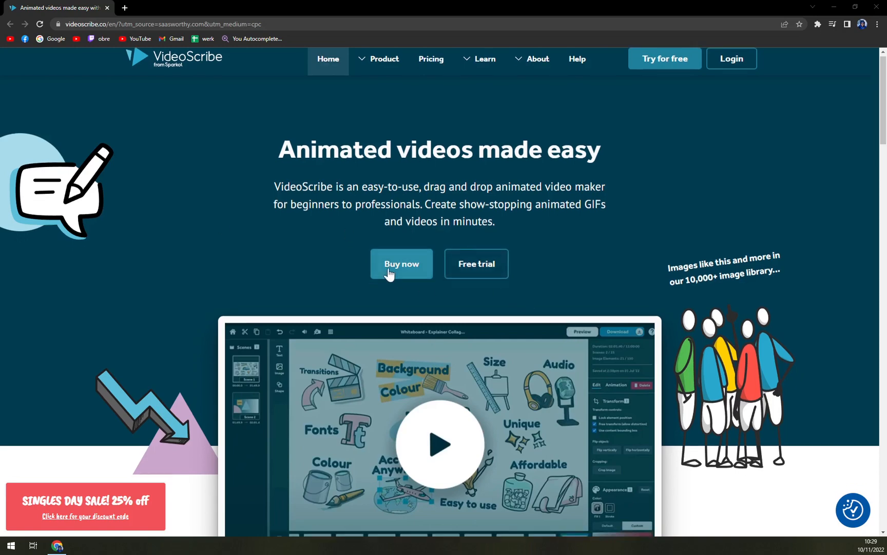
Step: Scroll through the VideoScribe homepage content
{"action": "scroll", "scroll_direction": "down", "scroll_amount": 3}
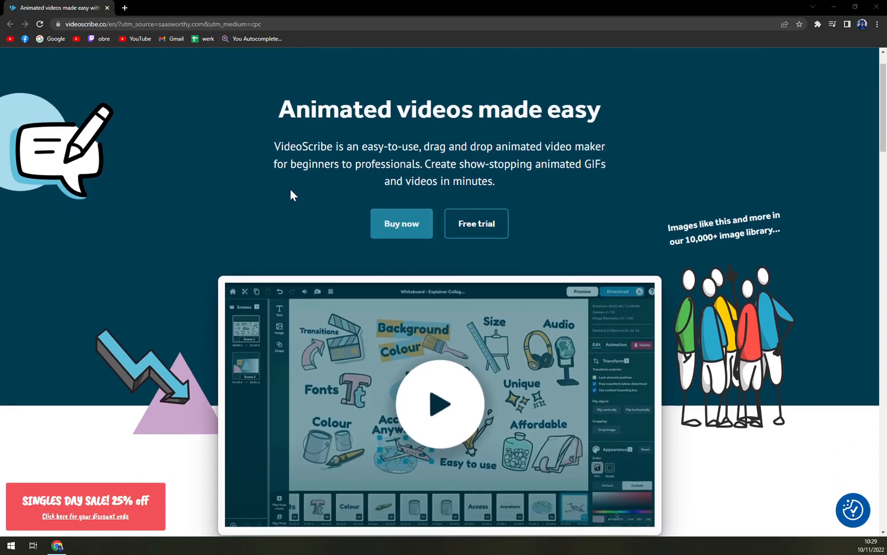
{"action": "mouse_move", "coordinate": [281, 175]}
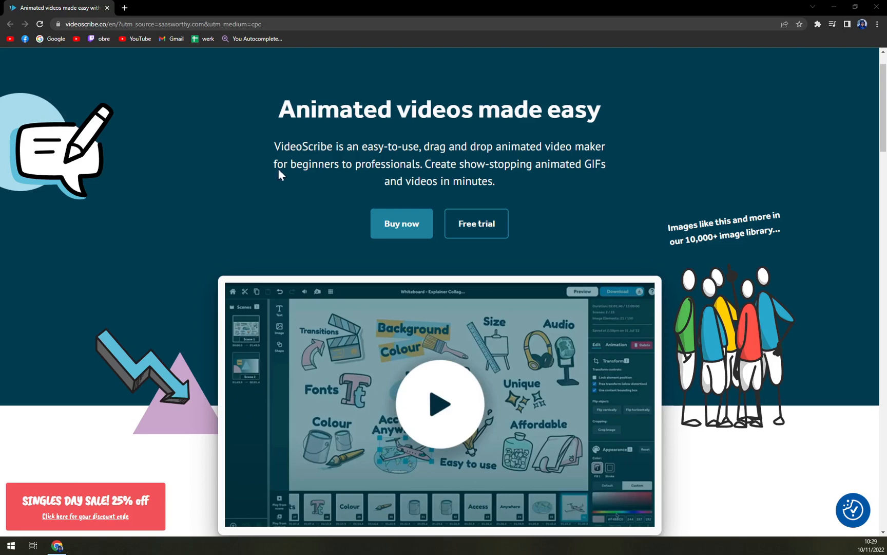
{"action": "mouse_move", "coordinate": [284, 171]}
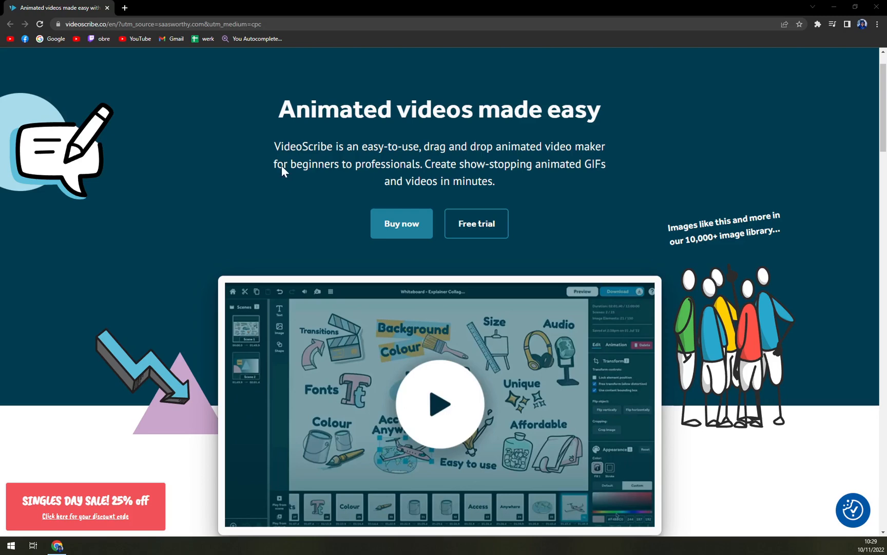
{"action": "scroll", "scroll_direction": "down", "scroll_amount": 3}
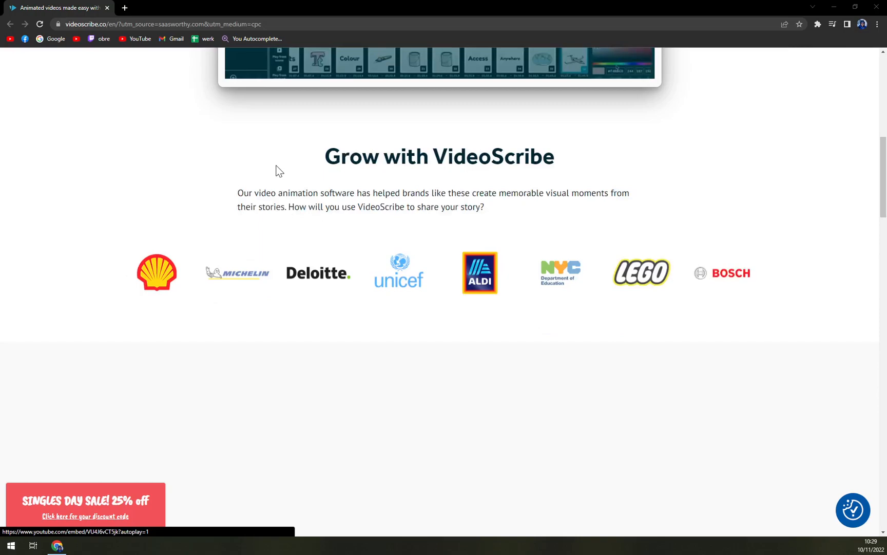
{"action": "scroll", "scroll_direction": "down", "scroll_amount": 3}
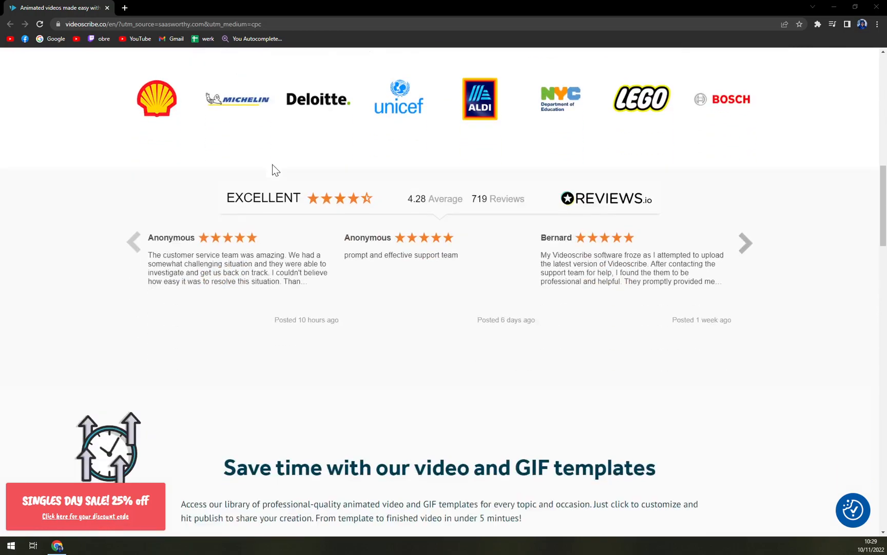
{"action": "scroll", "scroll_direction": "down", "scroll_amount": 3}
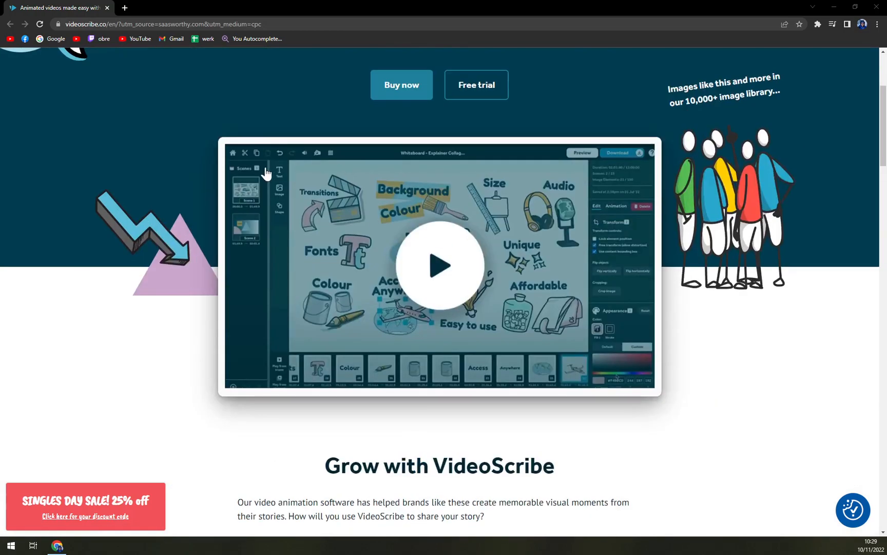
{"action": "scroll", "scroll_direction": "up", "scroll_amount": 3}
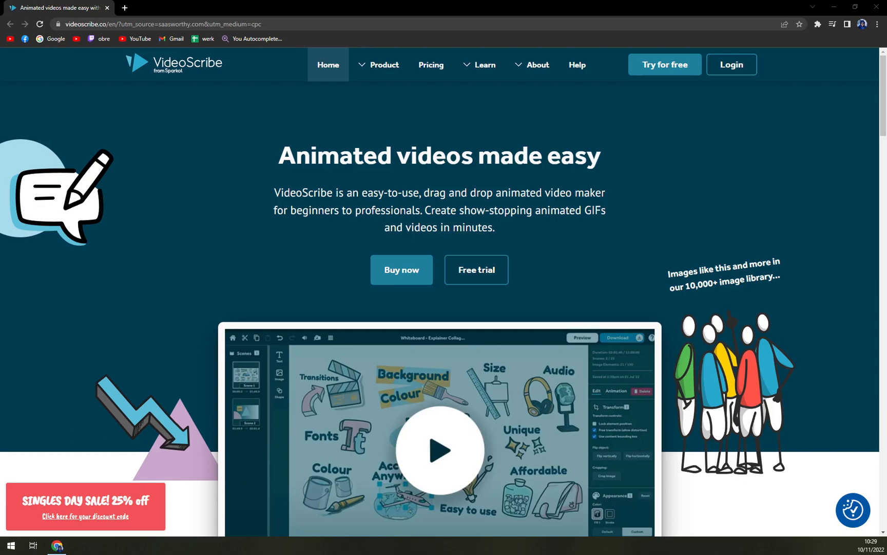
{"action": "mouse_move", "coordinate": [476, 277]}
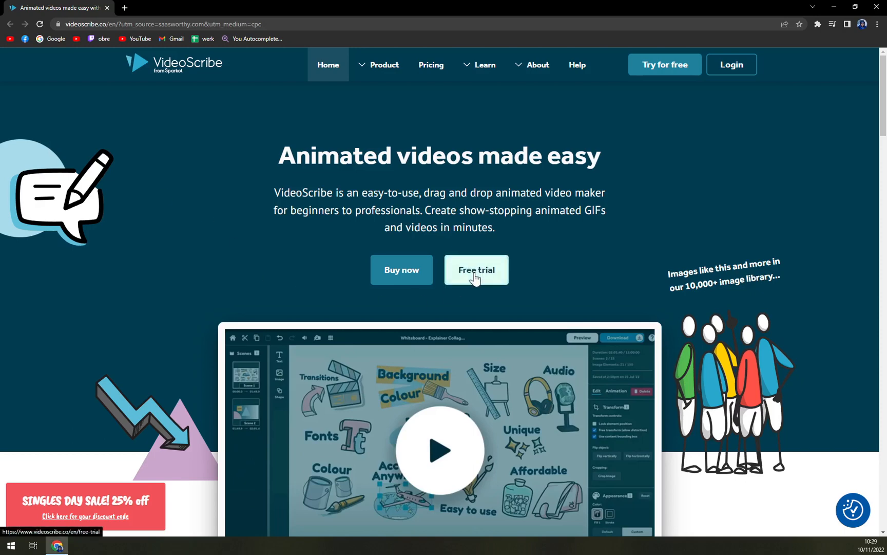
Step: Open and read the 7-day free-trial signup page, then head to Pricing
{"action": "left_click", "coordinate": [476, 269]}
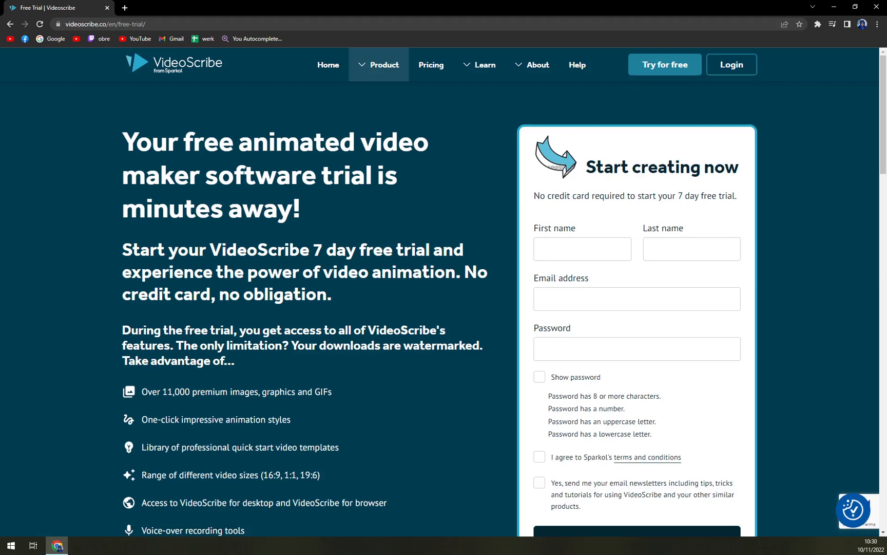
{"action": "scroll", "scroll_direction": "down", "scroll_amount": 3}
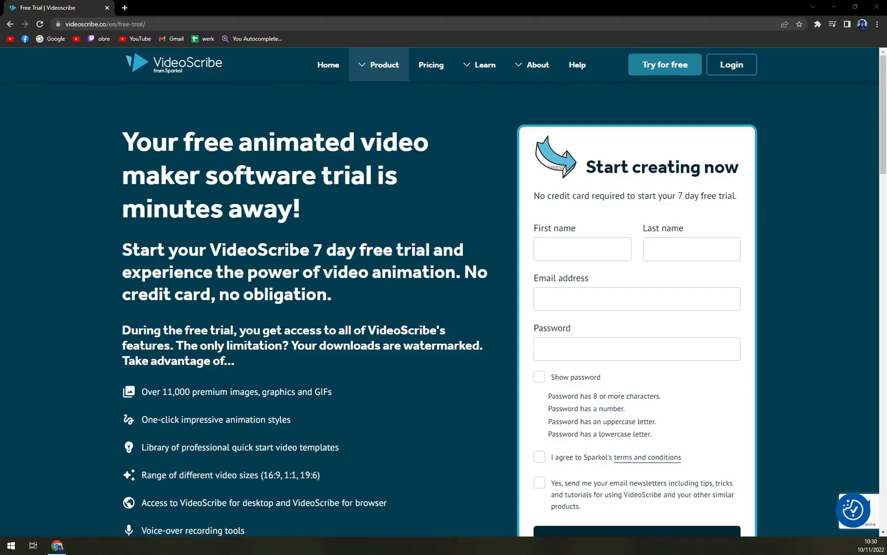
{"action": "left_click", "coordinate": [431, 65]}
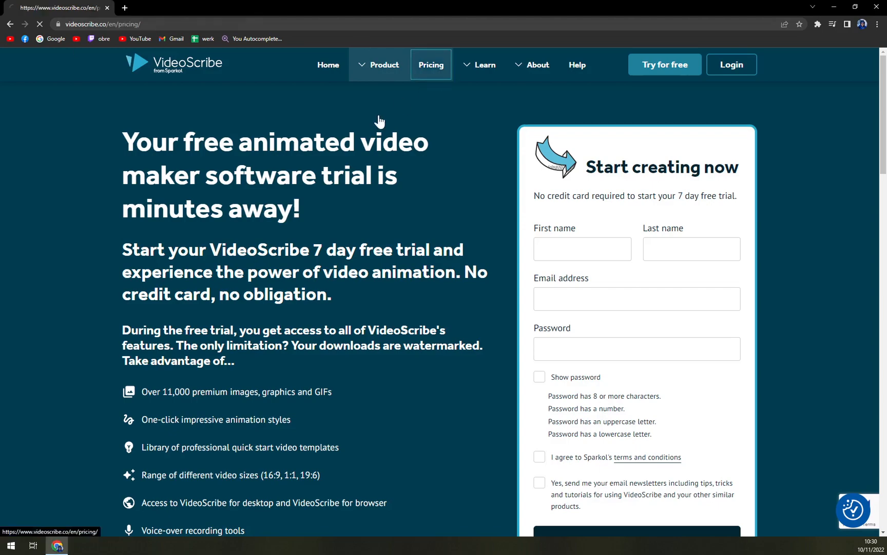
Step: Browse the monthly, annual and team plan cards, highlighting the annual plan's monthly price
{"action": "scroll", "scroll_direction": "down", "scroll_amount": 3}
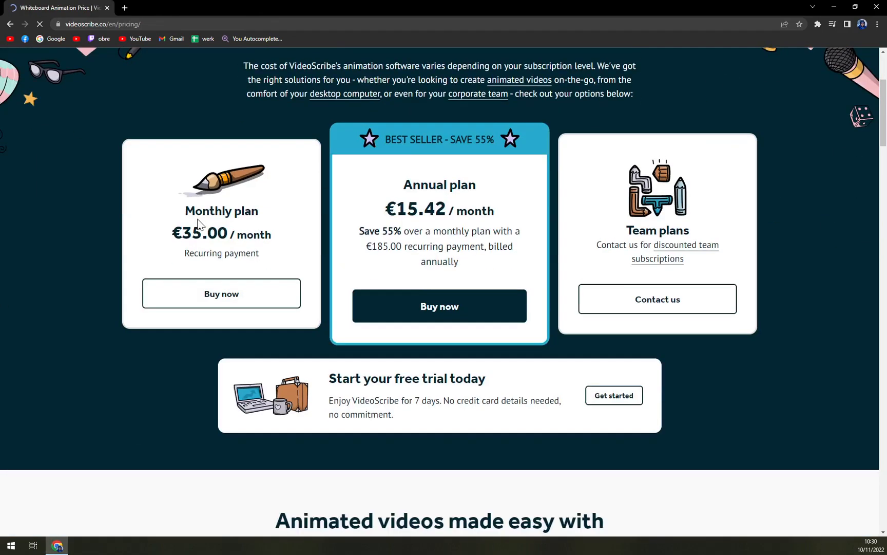
{"action": "scroll", "scroll_direction": "up", "scroll_amount": 3}
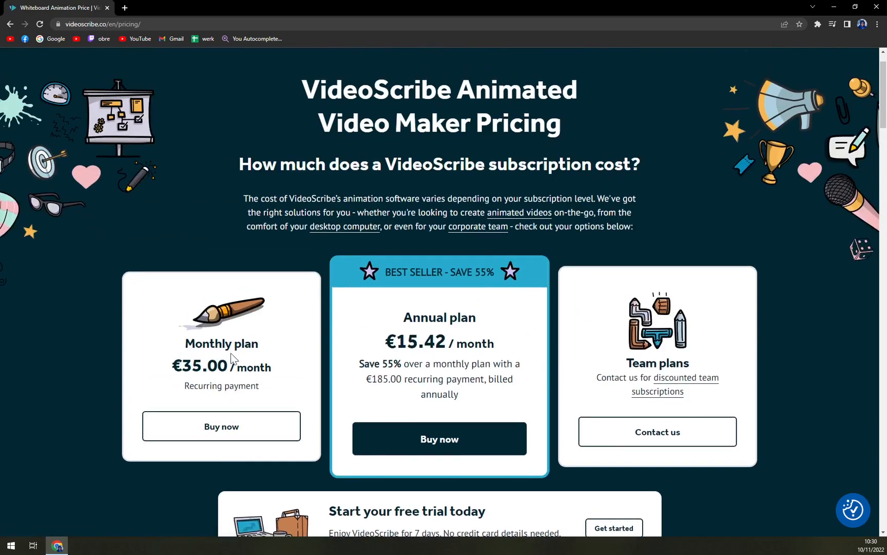
{"action": "scroll", "scroll_direction": "down", "scroll_amount": 3}
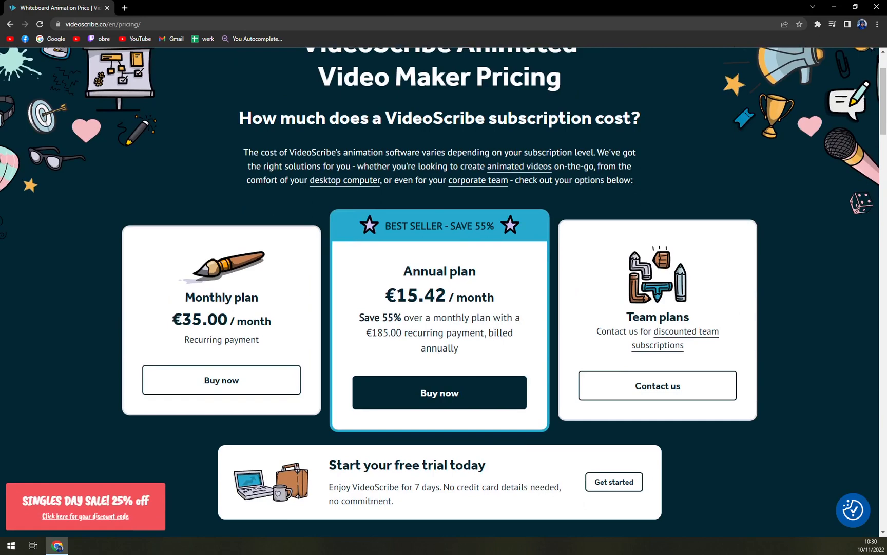
{"action": "double_click", "coordinate": [401, 296]}
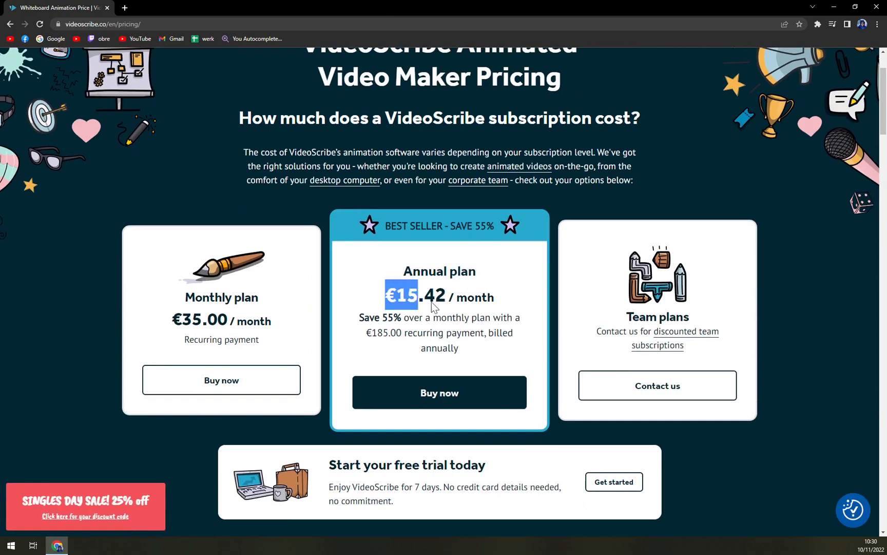
{"action": "scroll", "scroll_direction": "down", "scroll_amount": 3}
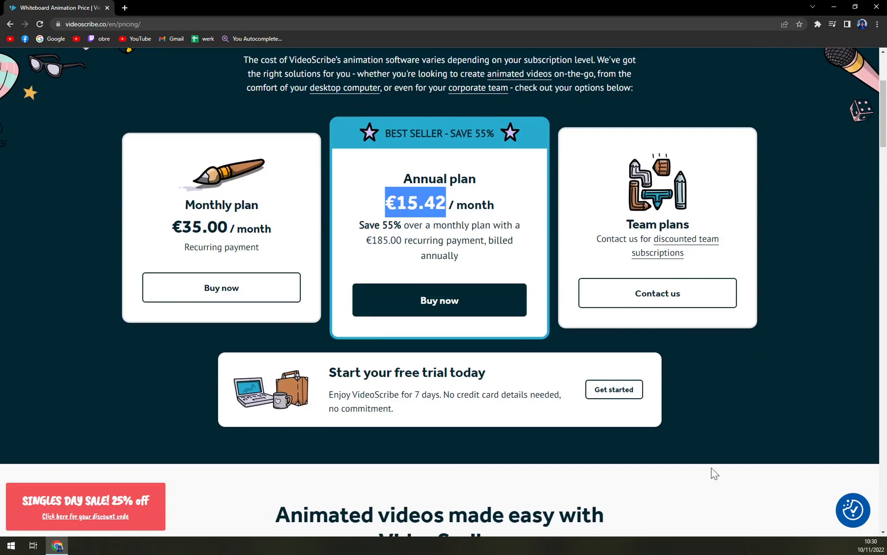
{"action": "scroll", "scroll_direction": "up", "scroll_amount": 3}
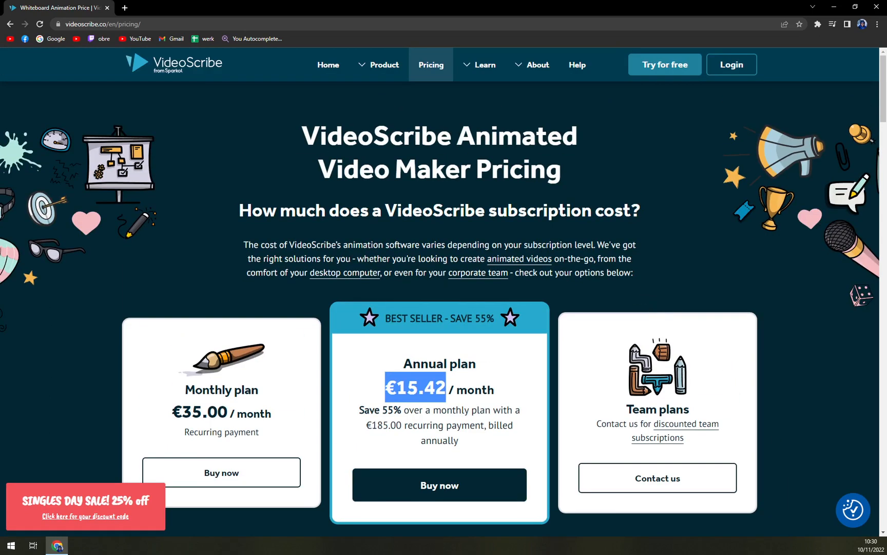
{"action": "scroll", "scroll_direction": "down", "scroll_amount": 3}
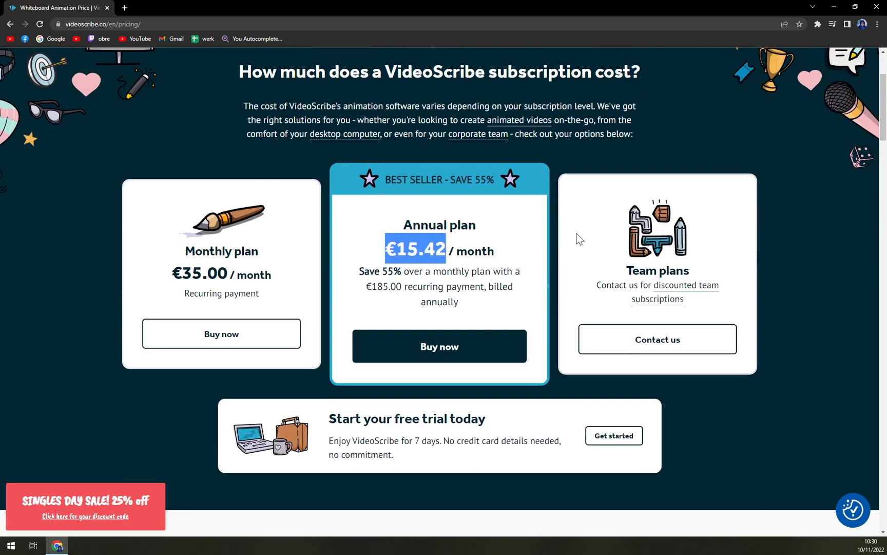
{"action": "mouse_move", "coordinate": [571, 228]}
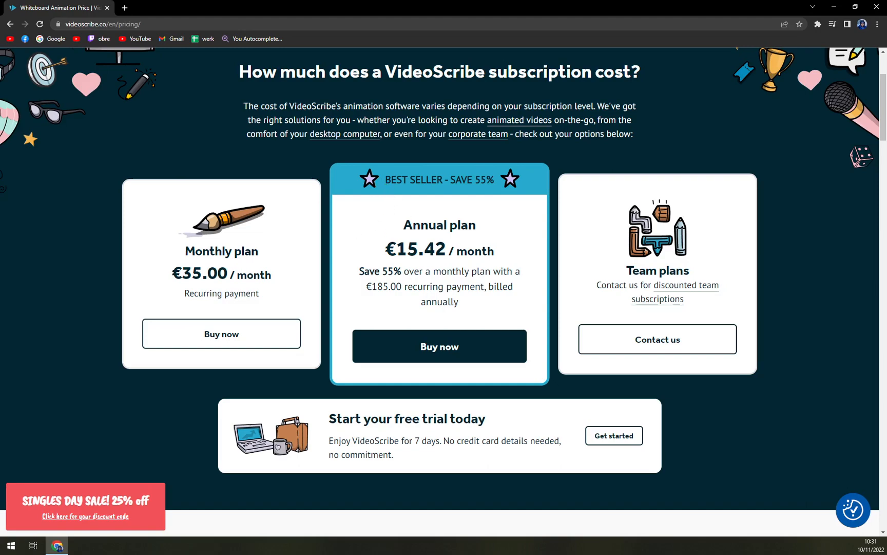
{"action": "scroll", "scroll_direction": "down", "scroll_amount": 3}
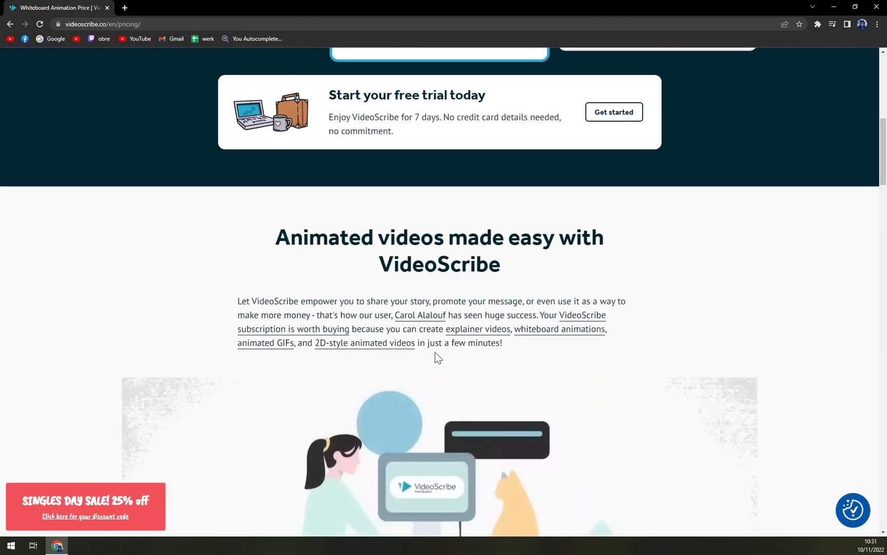
{"action": "scroll", "scroll_direction": "up", "scroll_amount": 3}
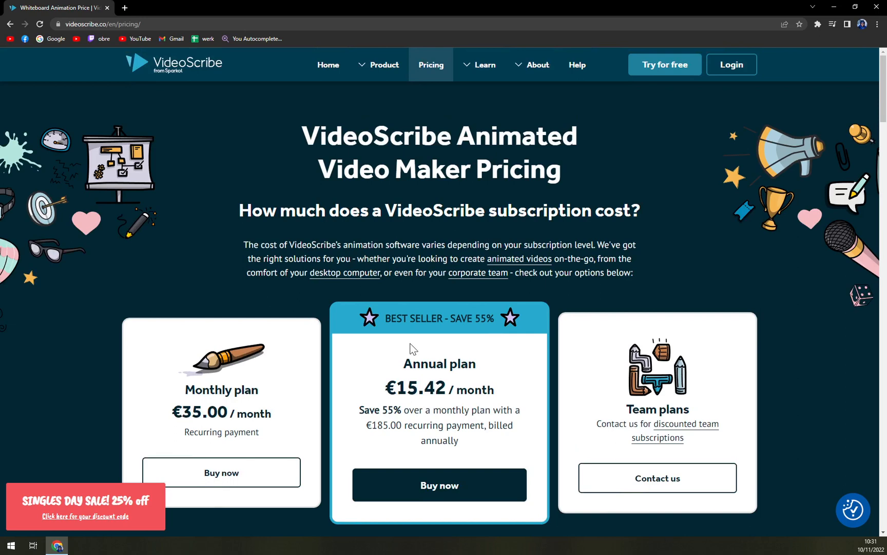
{"action": "scroll", "scroll_direction": "down", "scroll_amount": 3}
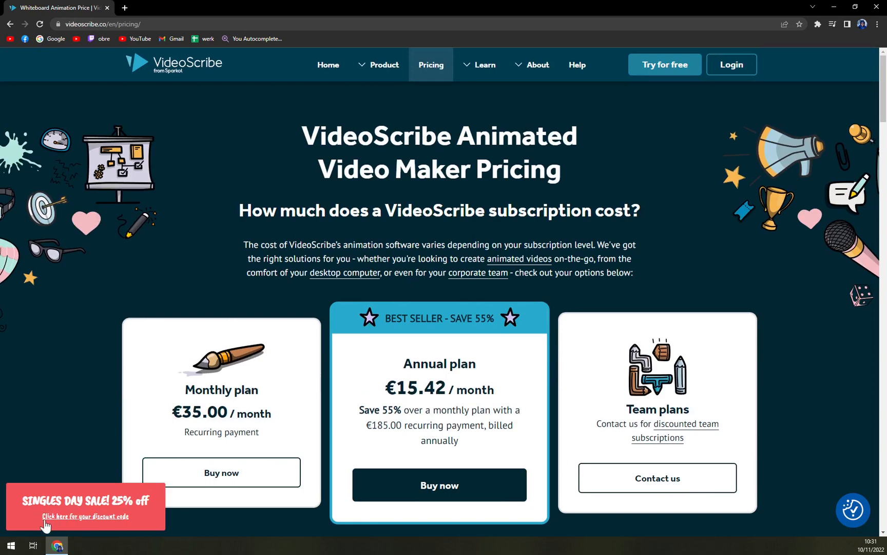
Step: View and dismiss the Singles Day Sale offer, then return to the free-trial signup form
{"action": "left_click", "coordinate": [86, 515]}
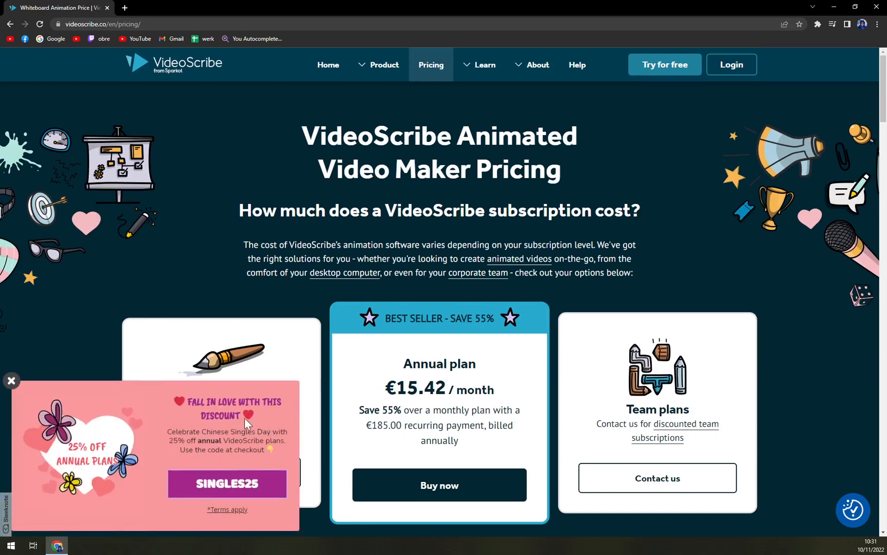
{"action": "left_click", "coordinate": [11, 380]}
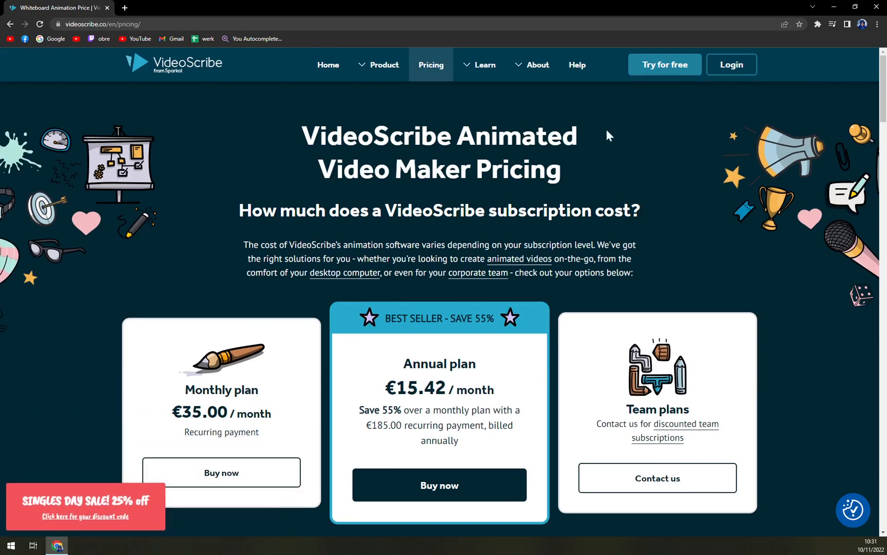
{"action": "mouse_move", "coordinate": [385, 367]}
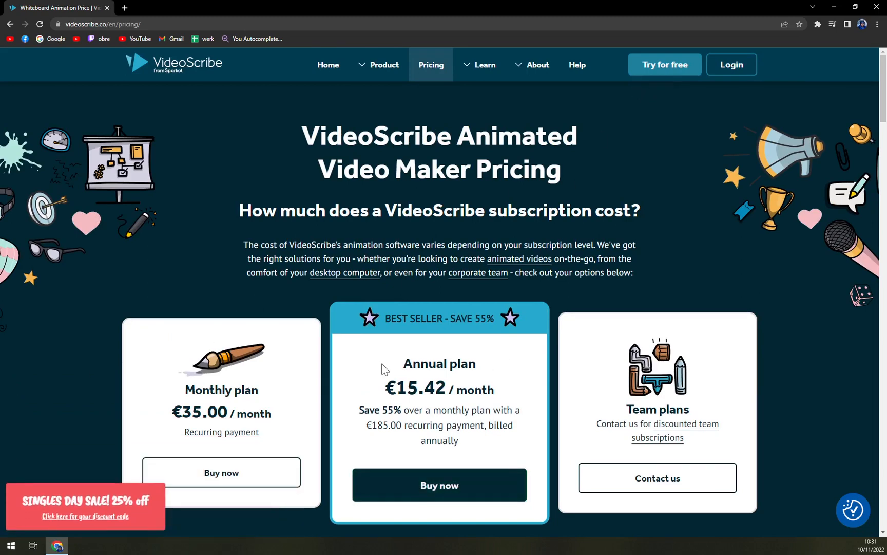
{"action": "mouse_move", "coordinate": [418, 450]}
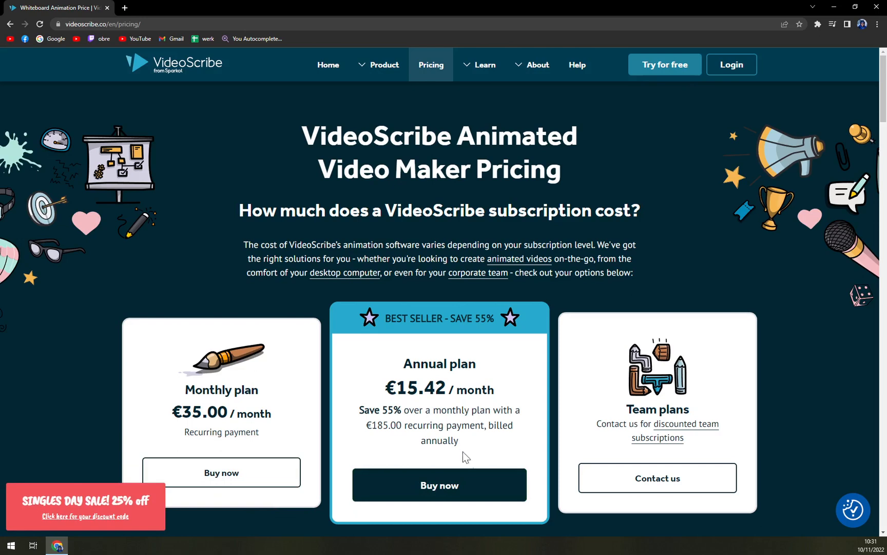
{"action": "left_click", "coordinate": [665, 64]}
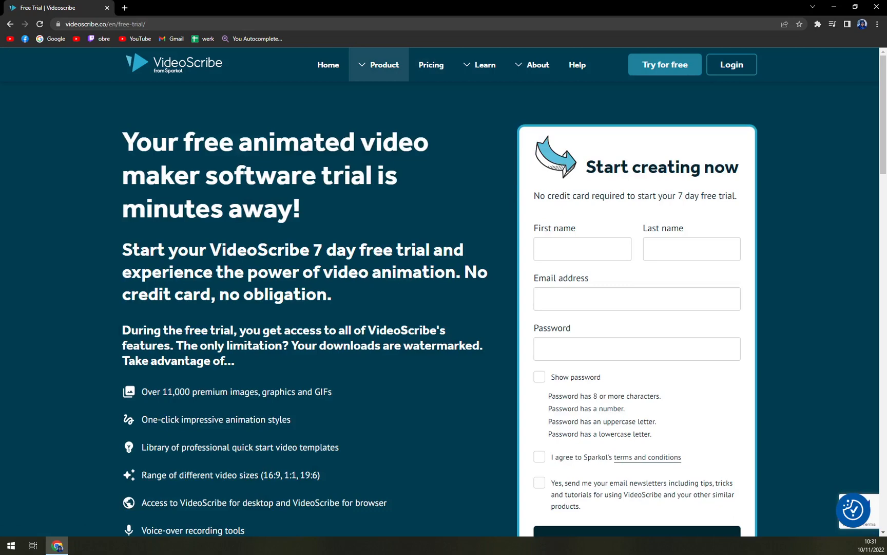
{"action": "left_click_drag", "start_coordinate": [312, 249], "coordinate": [463, 249]}
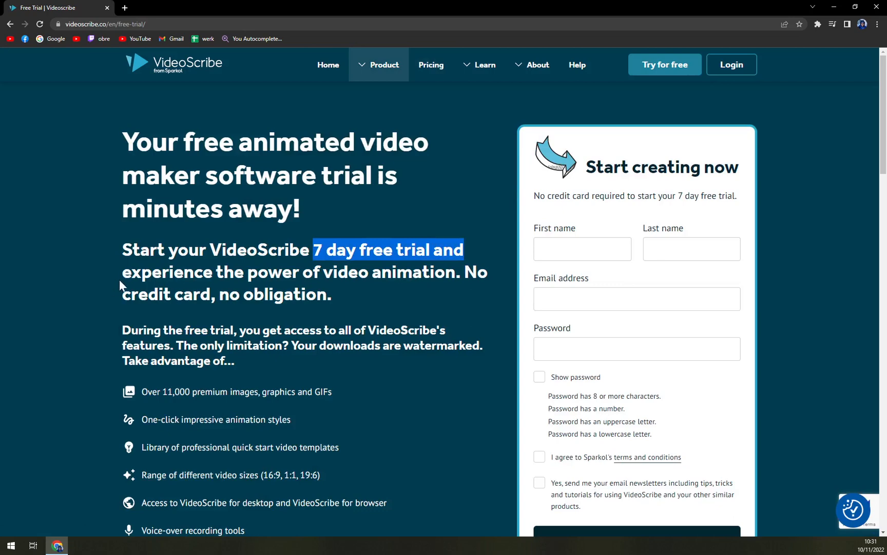
{"action": "left_click", "coordinate": [365, 299]}
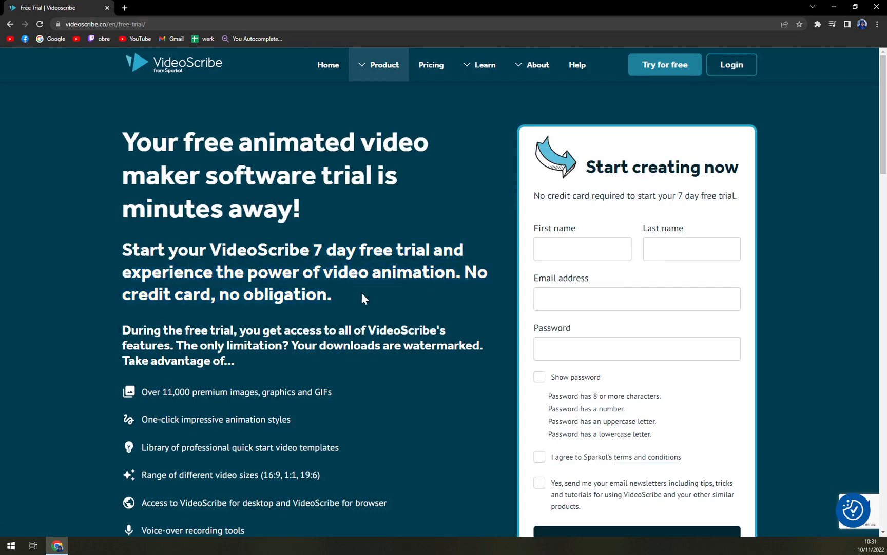
{"action": "mouse_move", "coordinate": [356, 301]}
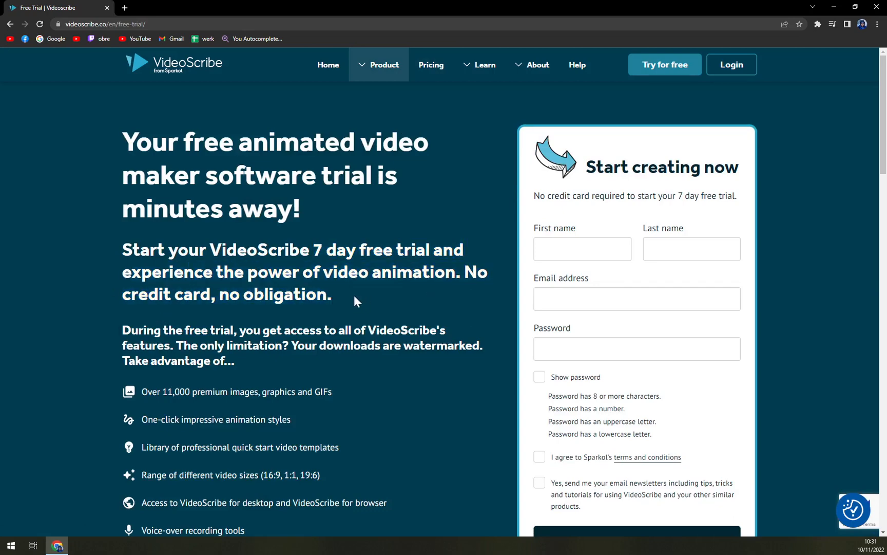